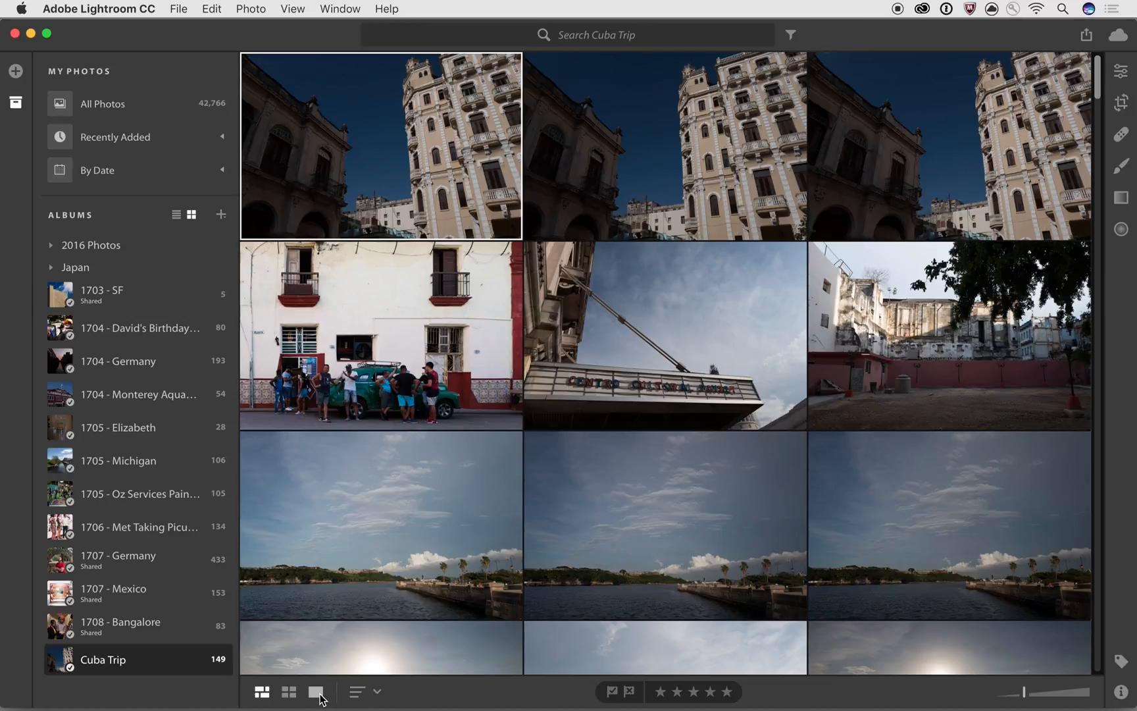
{"action": "mouse_move", "coordinate": [324, 650]}
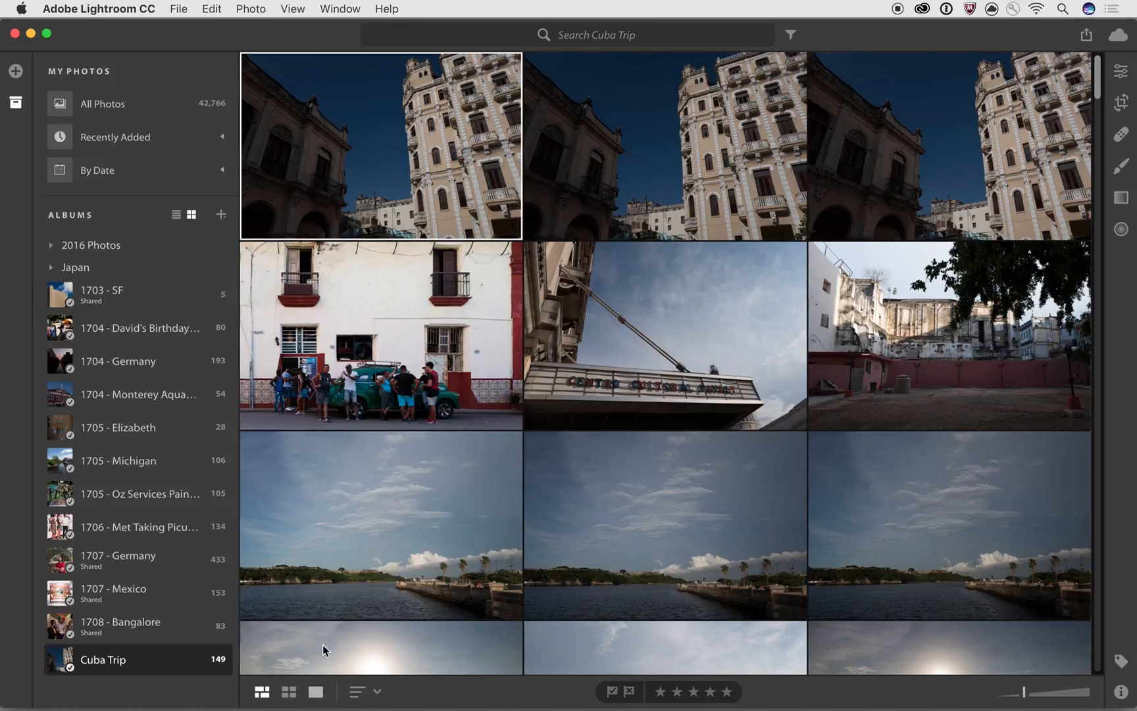
{"action": "mouse_move", "coordinate": [369, 183]}
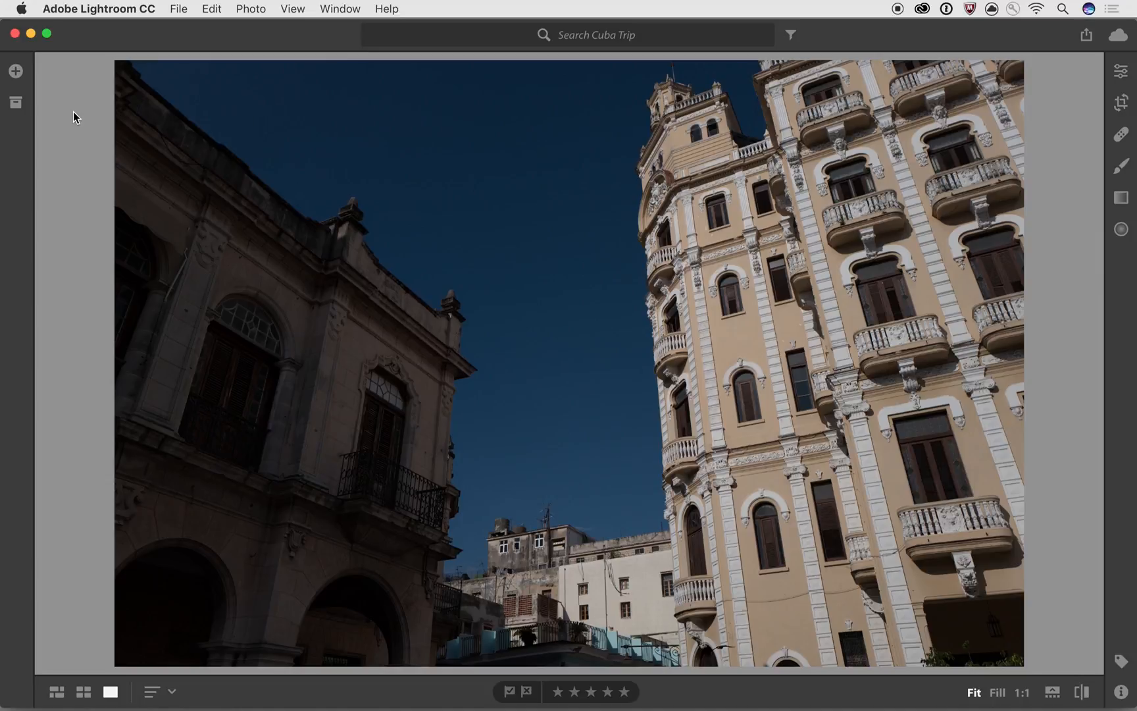
{"action": "mouse_move", "coordinate": [235, 179]}
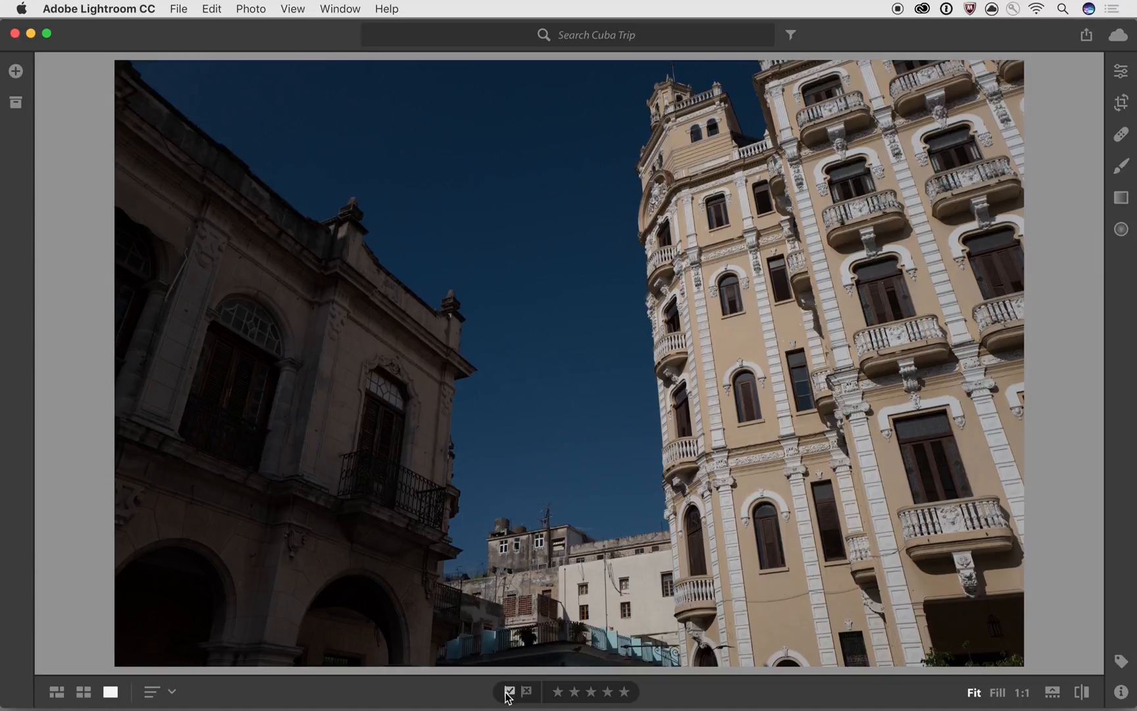
{"action": "mouse_move", "coordinate": [510, 699]}
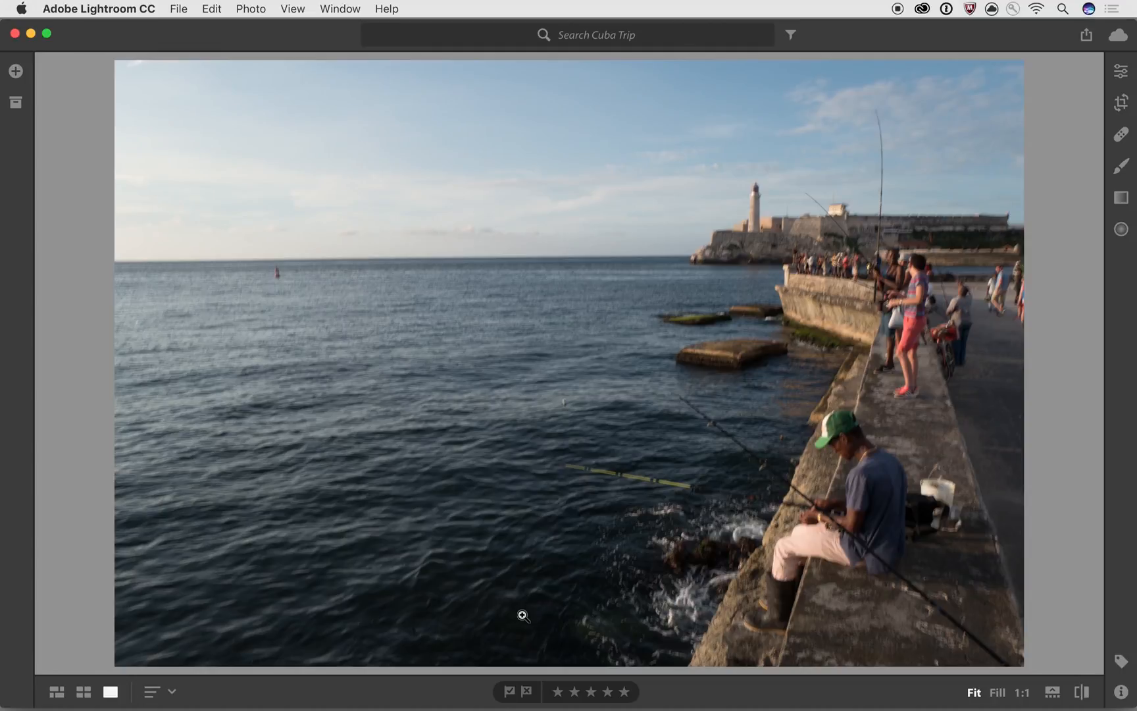
Step: Leave Detail view for the Photo Grid view of the Cuba Trip album
{"action": "left_click", "coordinate": [526, 689]}
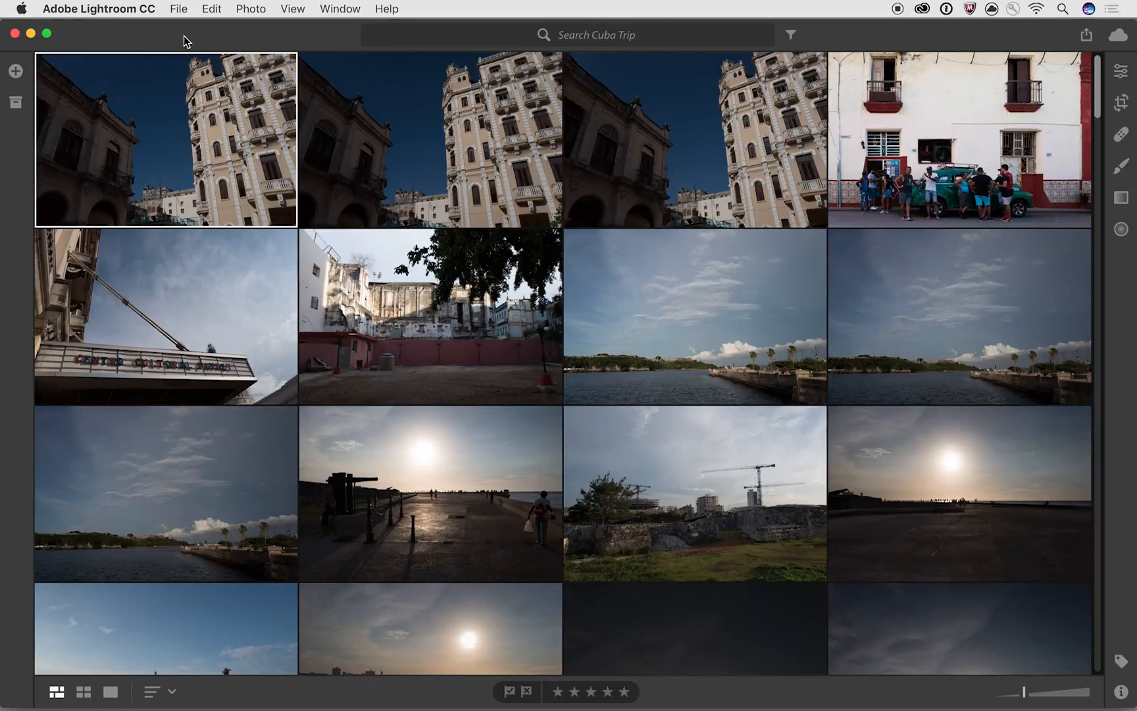
{"action": "left_click", "coordinate": [83, 692]}
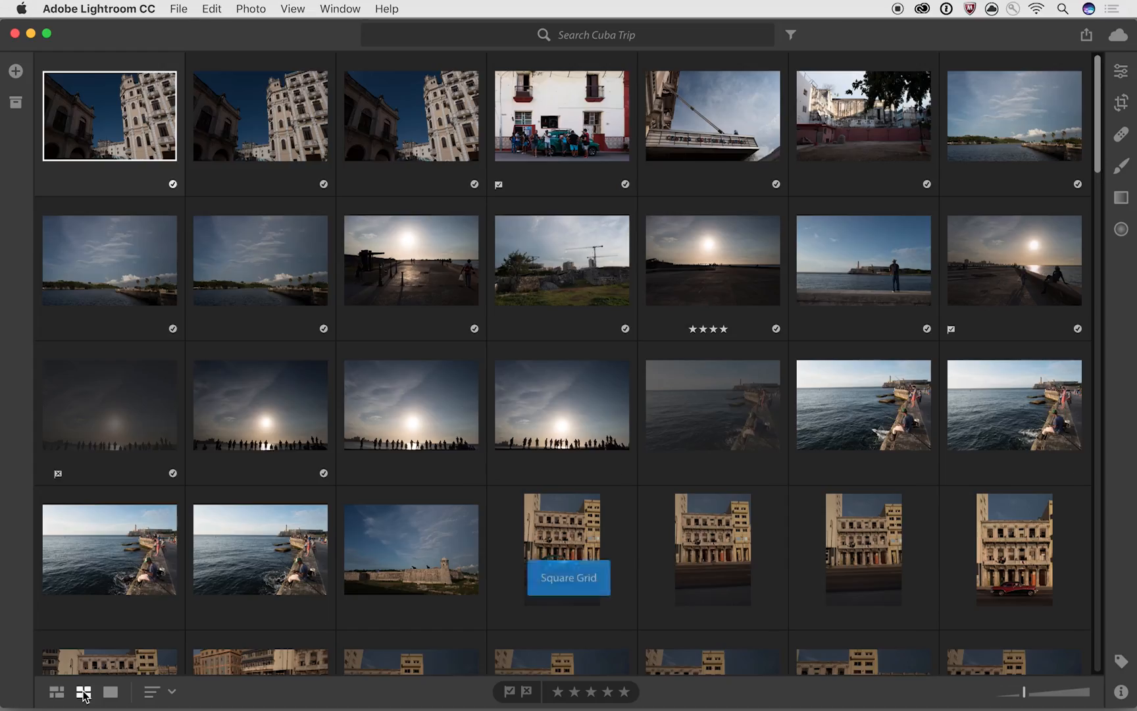
{"action": "scroll", "scroll_direction": "down", "scroll_amount": 3}
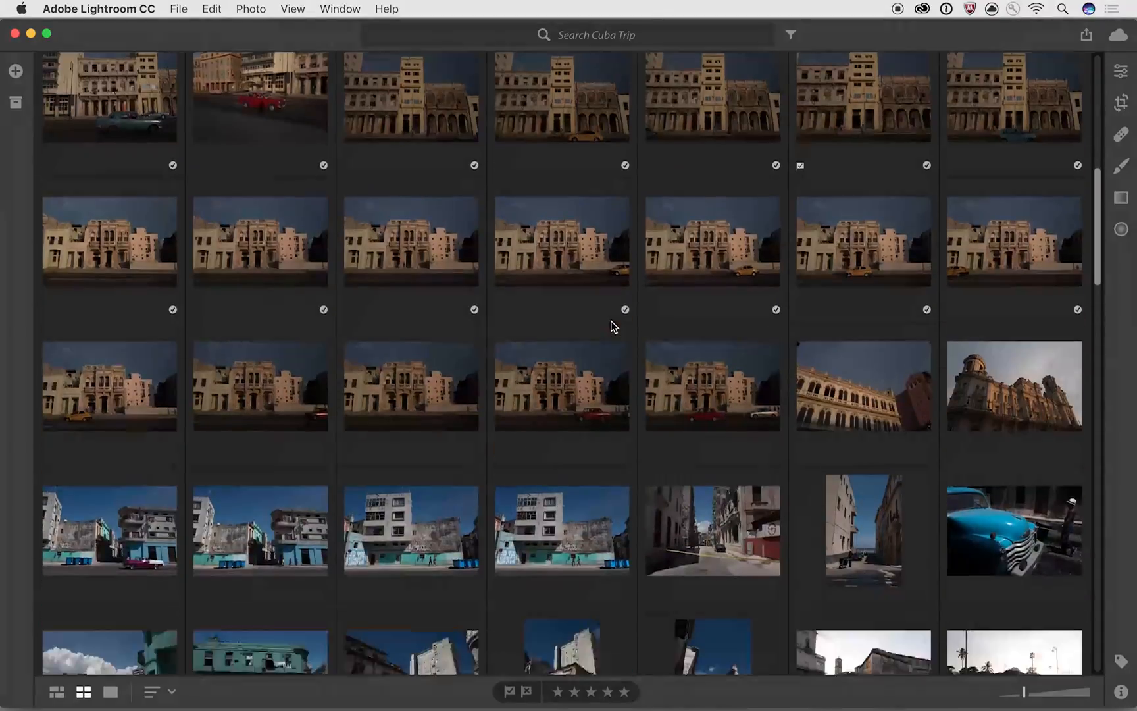
{"action": "scroll", "scroll_direction": "down", "scroll_amount": 3}
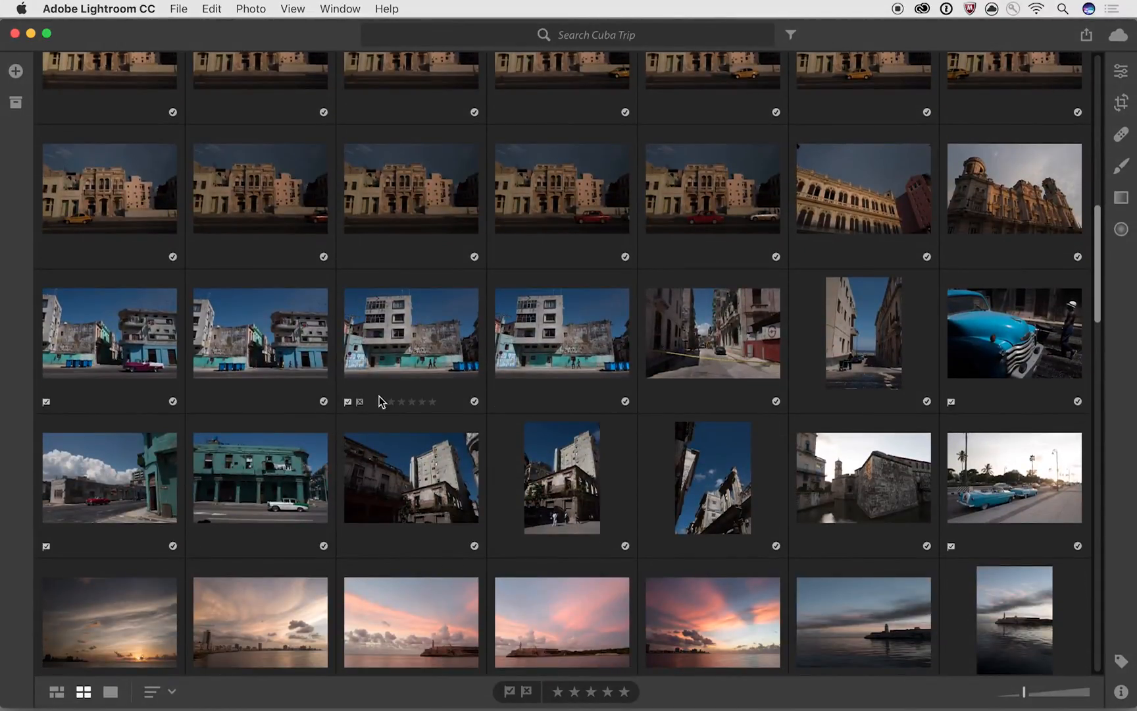
{"action": "scroll", "scroll_direction": "down", "scroll_amount": 3}
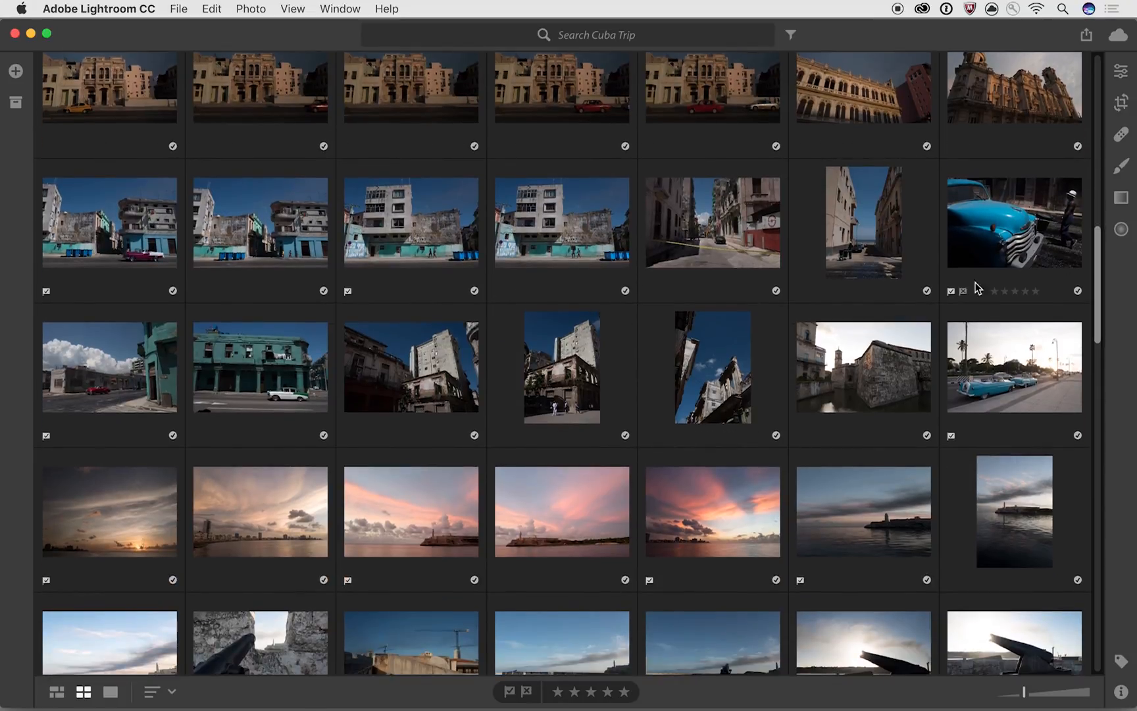
{"action": "scroll", "scroll_direction": "down", "scroll_amount": 3}
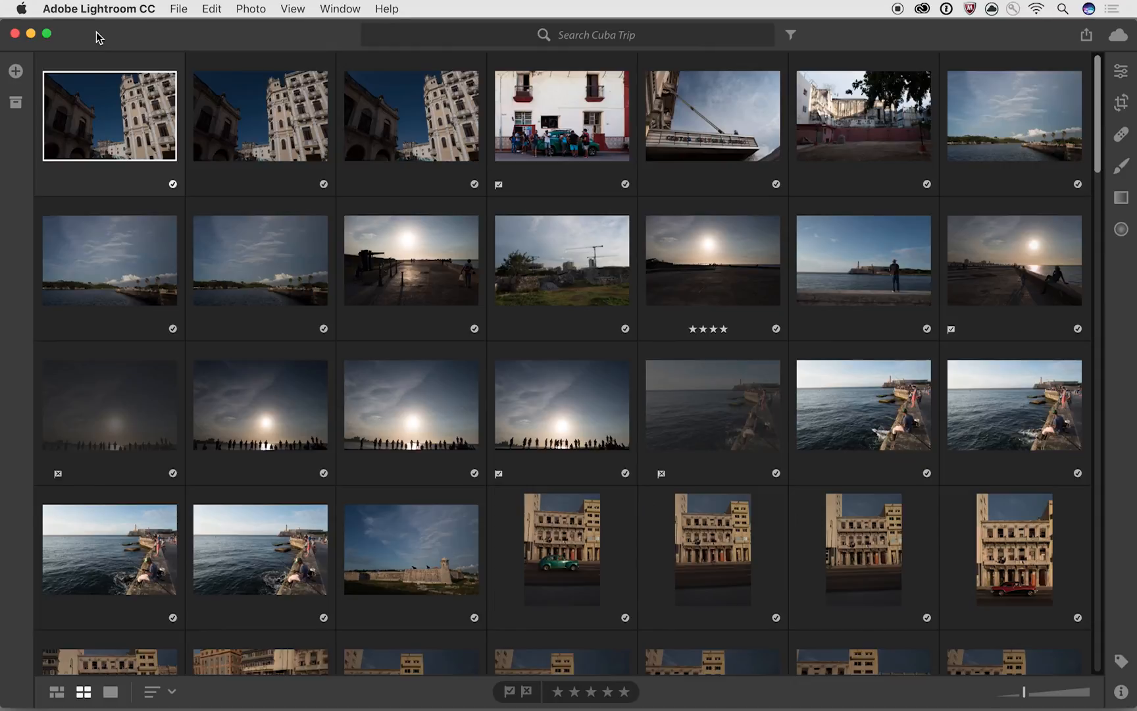
Step: Apply the Pick flag filter so the grid shows only picked photos
{"action": "left_click", "coordinate": [790, 34]}
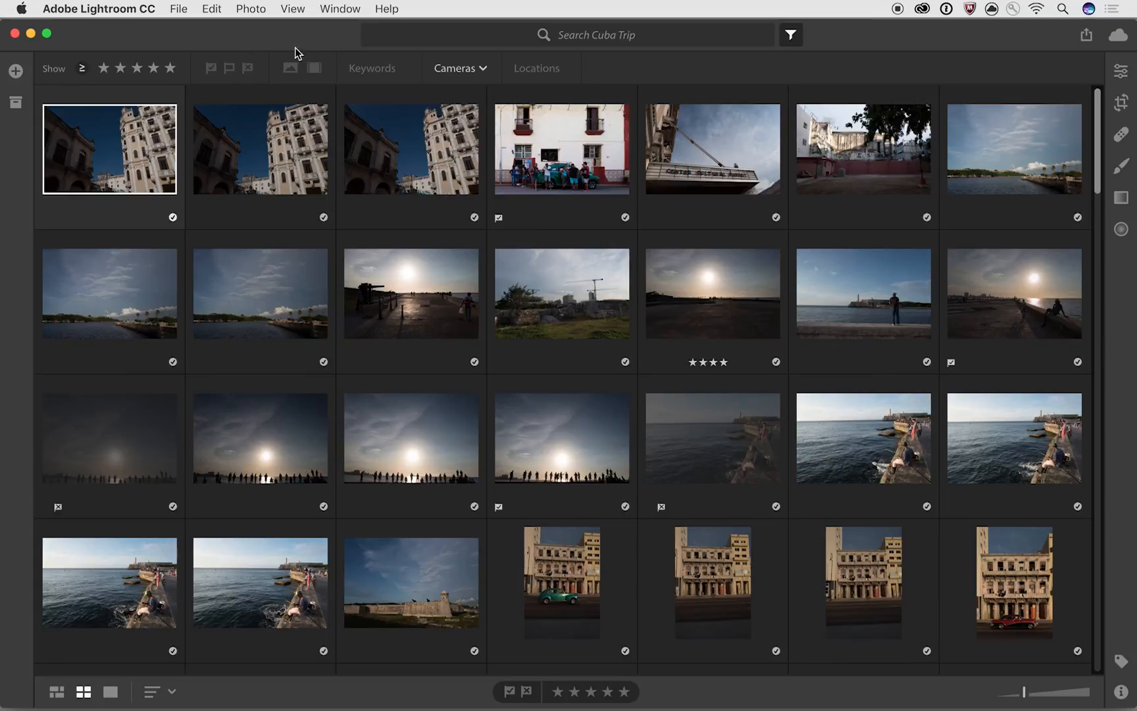
{"action": "left_click", "coordinate": [210, 67]}
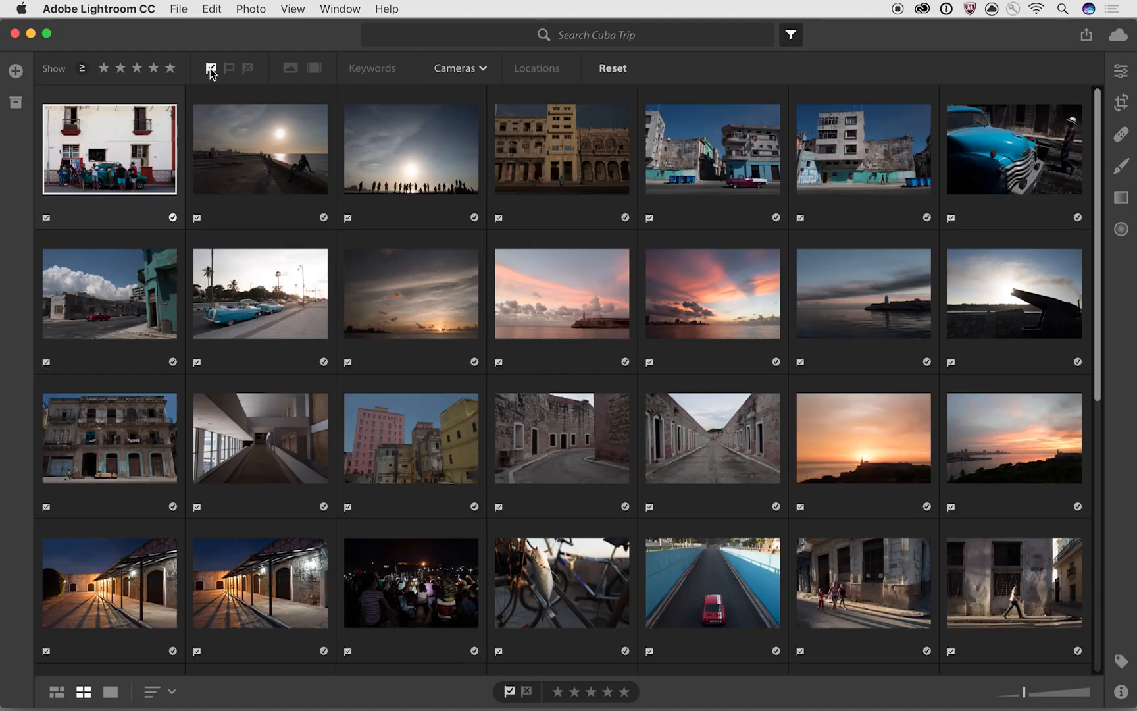
{"action": "mouse_move", "coordinate": [211, 68]}
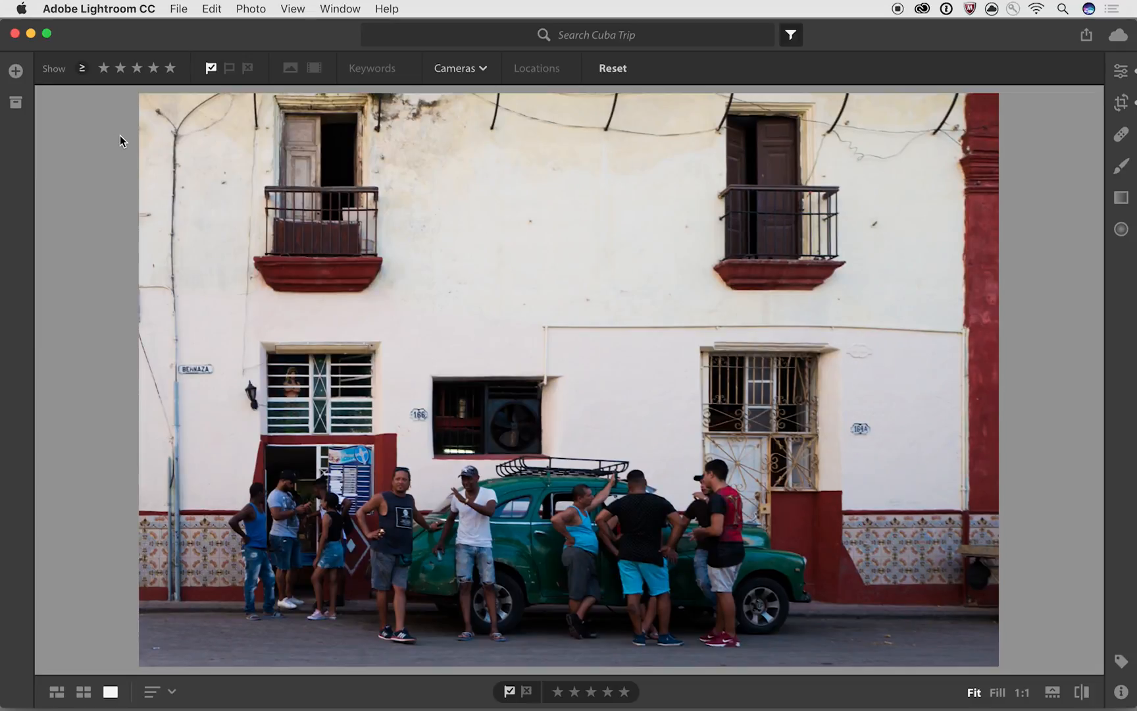
Step: Rate the white building 3 stars, fishermen silhouette 4, cannon 2, and return to Square Grid
{"action": "key", "text": "3"}
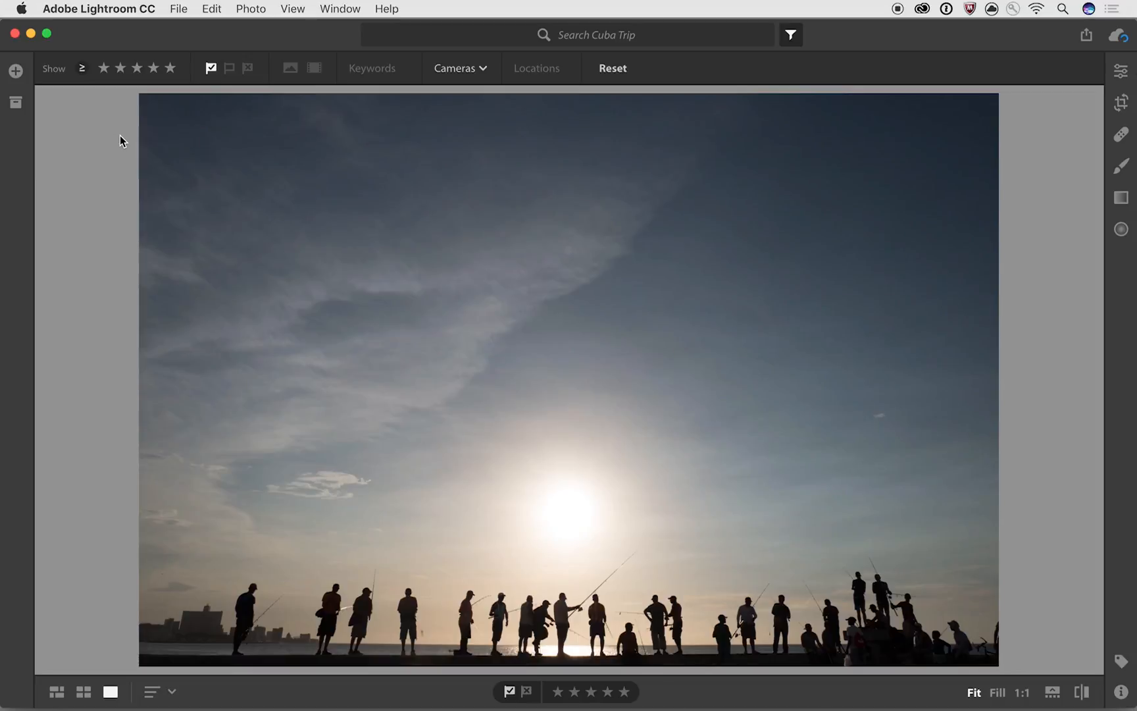
{"action": "key", "text": "4"}
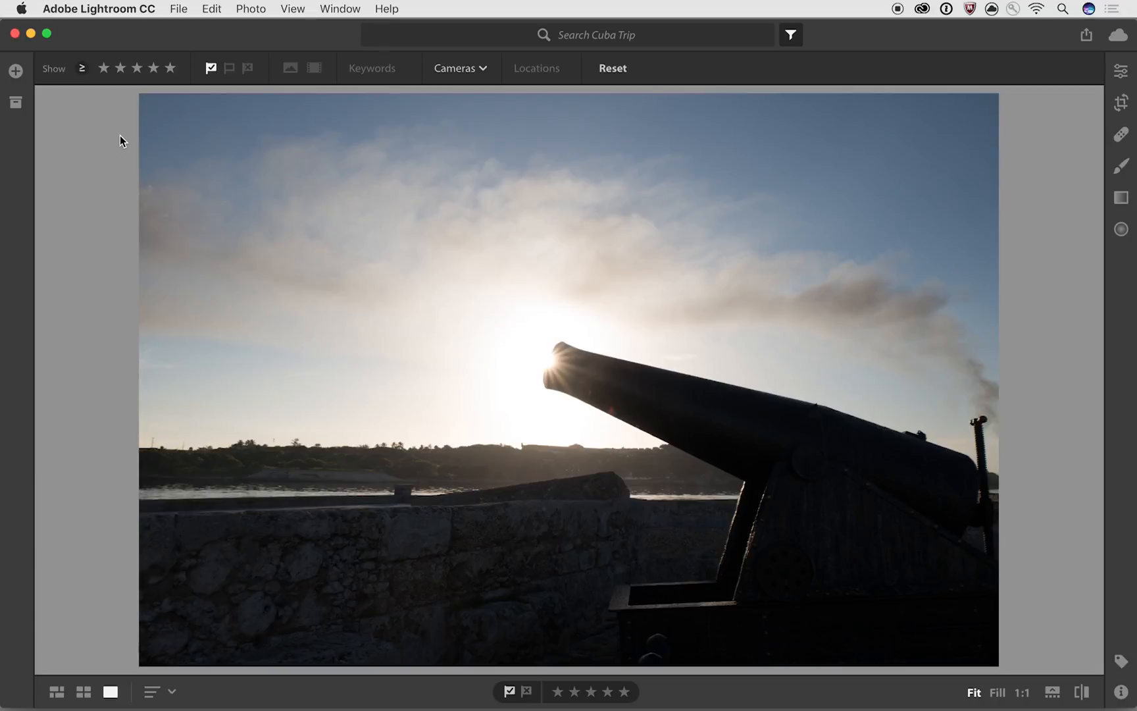
{"action": "key", "text": "2"}
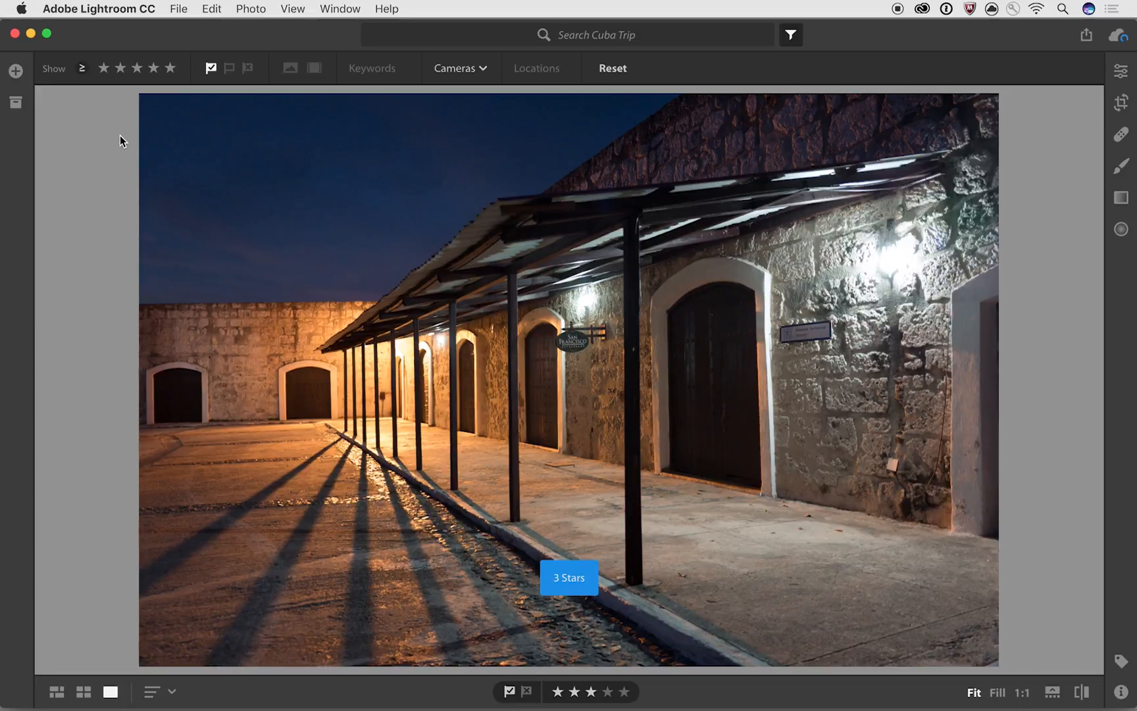
{"action": "left_click", "coordinate": [84, 692]}
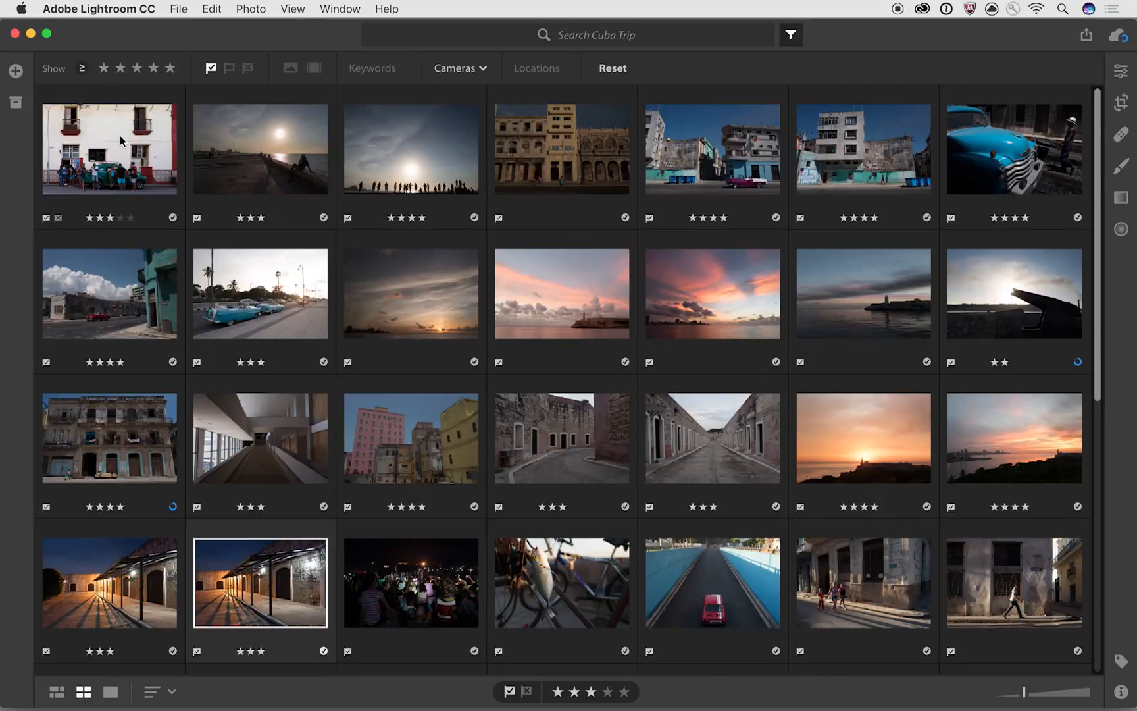